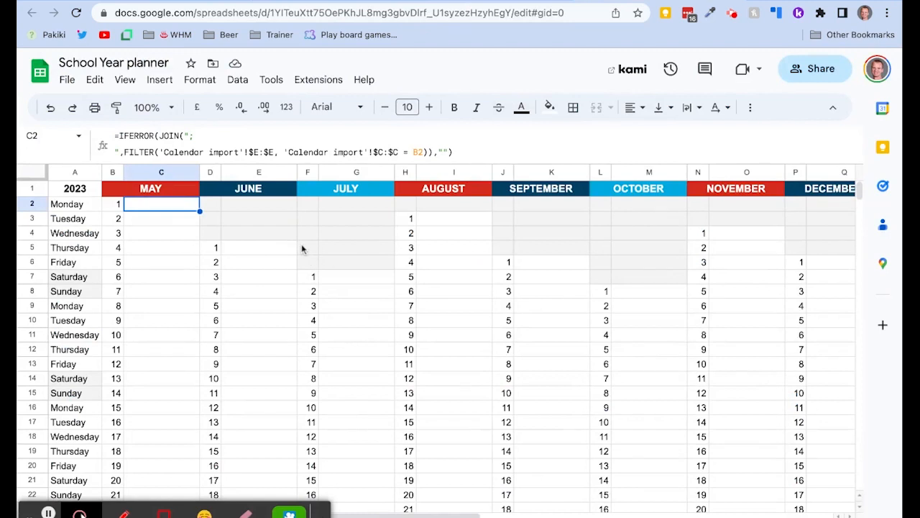
# Bring up the GCalToolkit Import Calendar to Sheet panel from the Calendar Import sheet
pyautogui.click(259, 232)
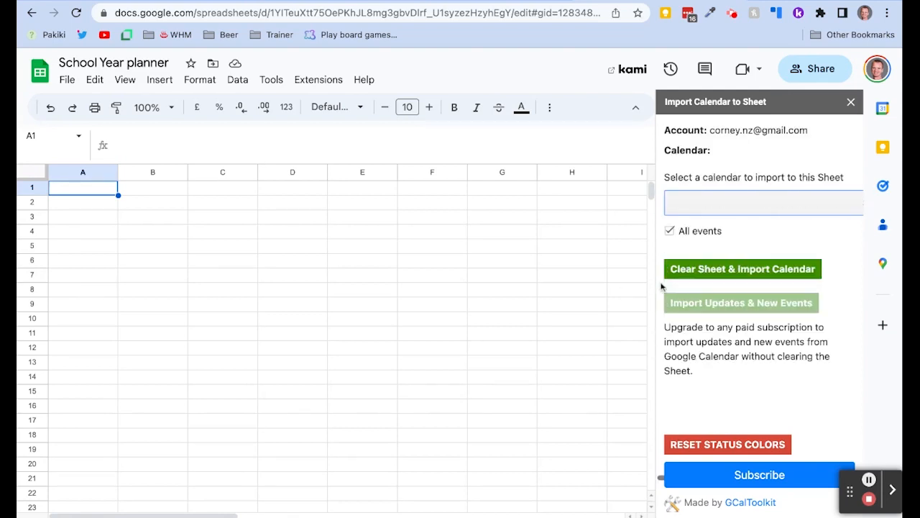
pyautogui.click(742, 269)
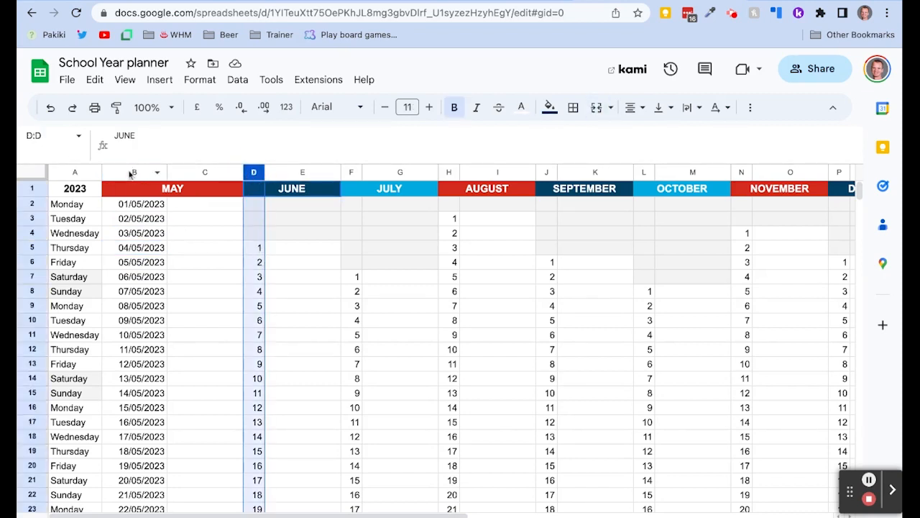
# Format the planner's May day column B as dates so days read like 01/05/2023
pyautogui.click(134, 172)
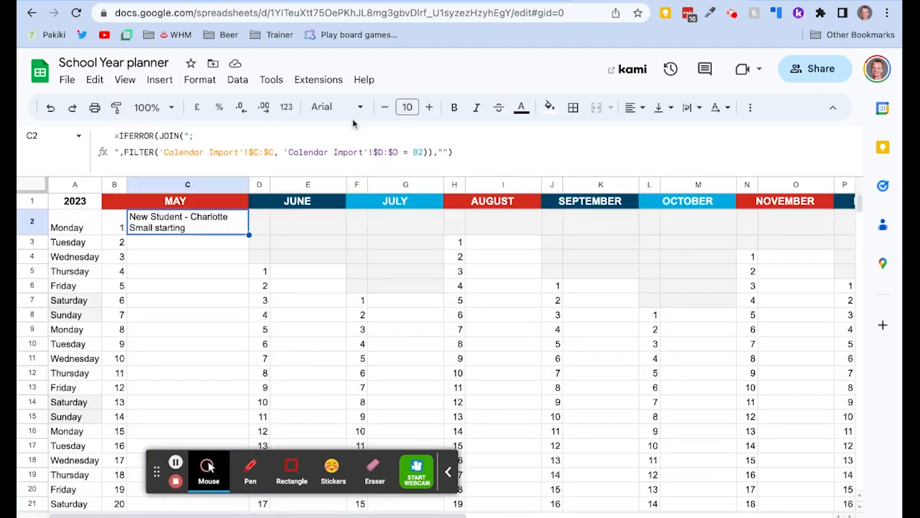
# Fill the FILTER event formula down the May column and recheck the first day's formula
pyautogui.doubleClick(187, 221)
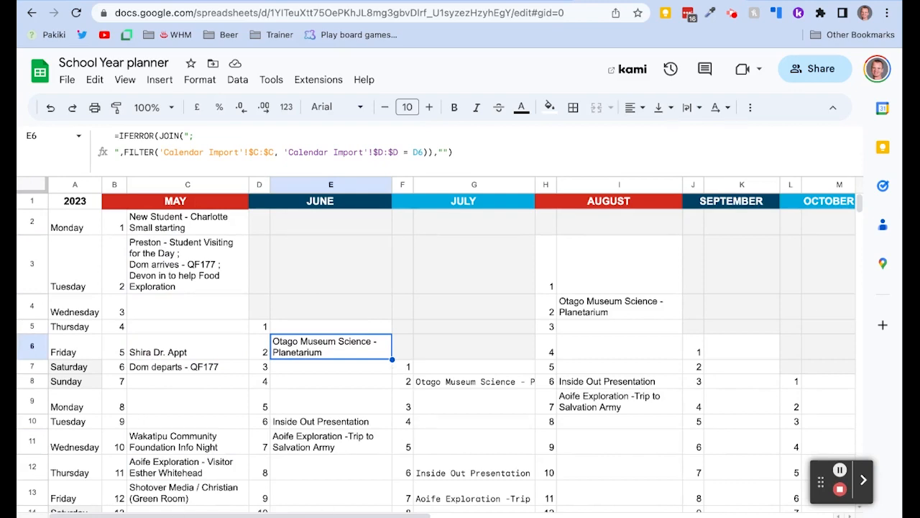
pyautogui.click(188, 221)
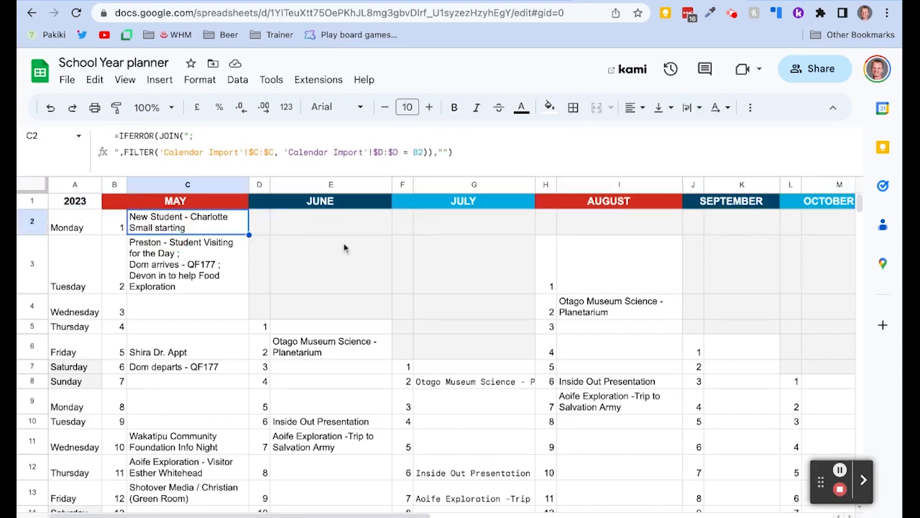